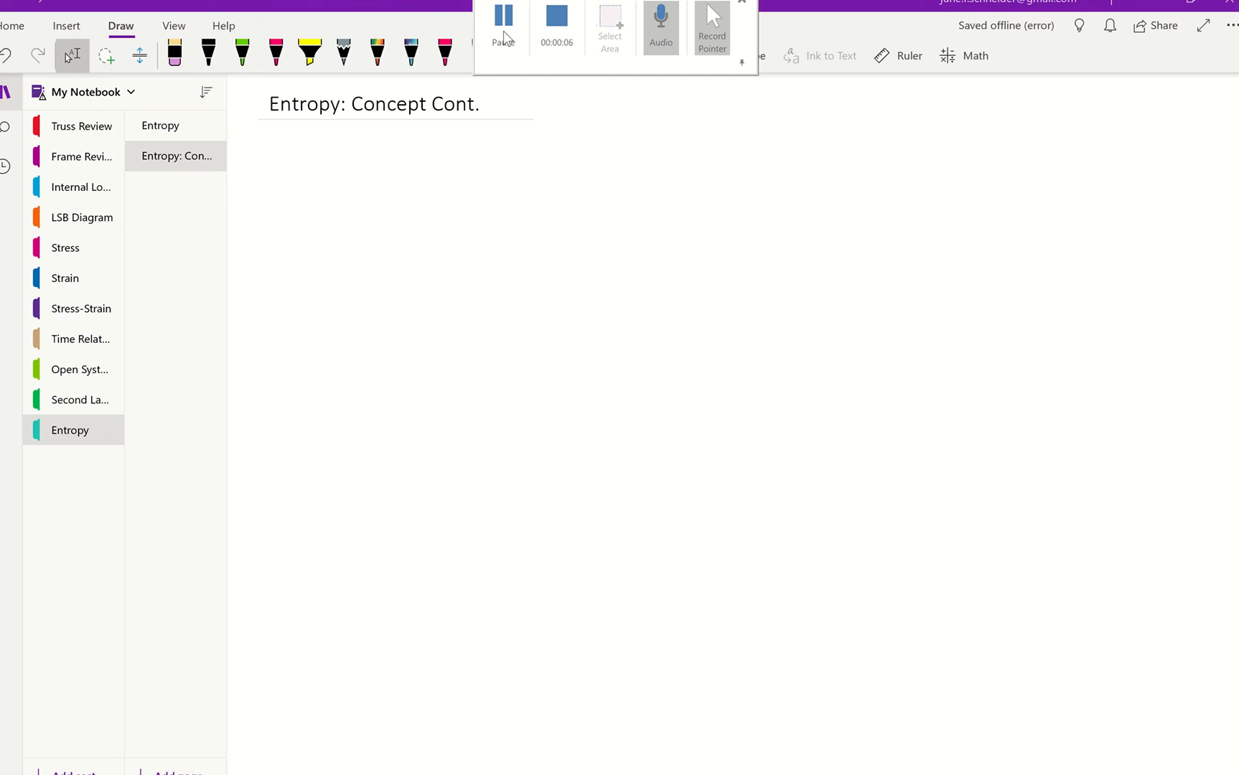
- Ink ΔS = ∫(δQ/T) with the 'int. rev' label in green below the title
left_click_drag(359, 168, 342, 197)
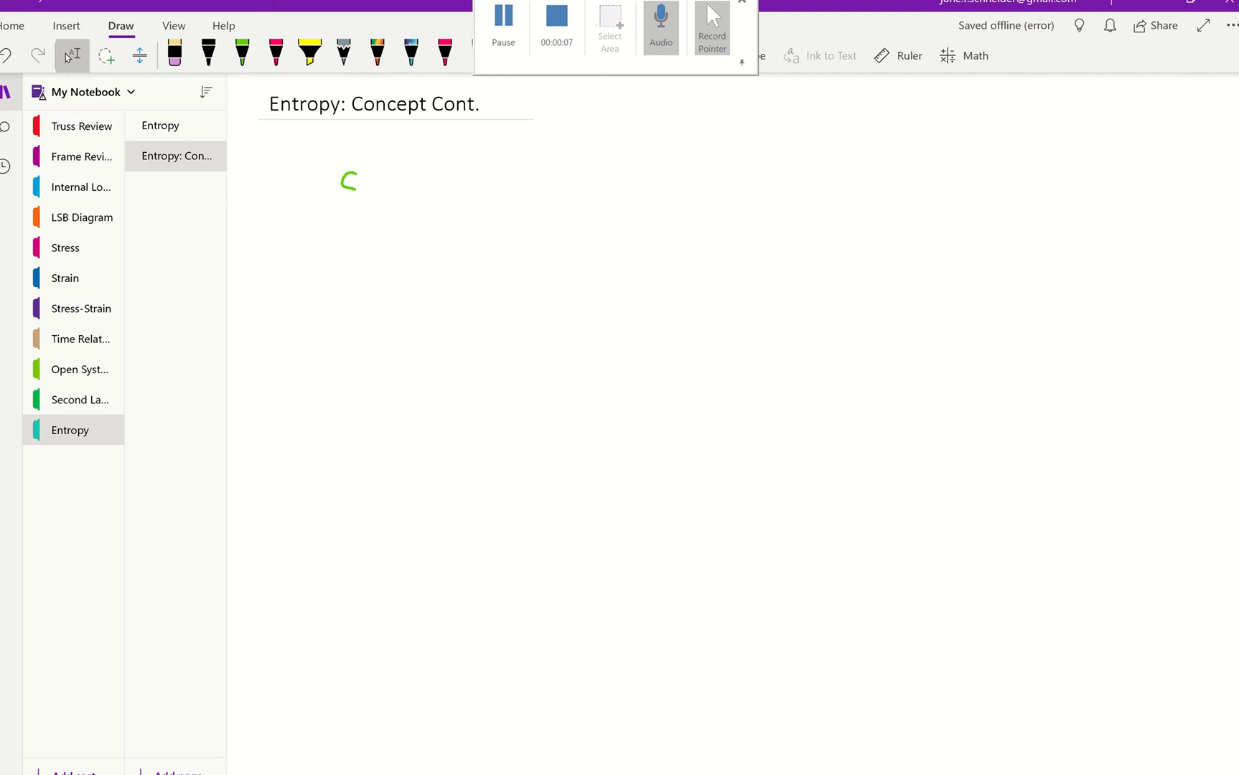
left_click_drag(340, 185, 395, 185)
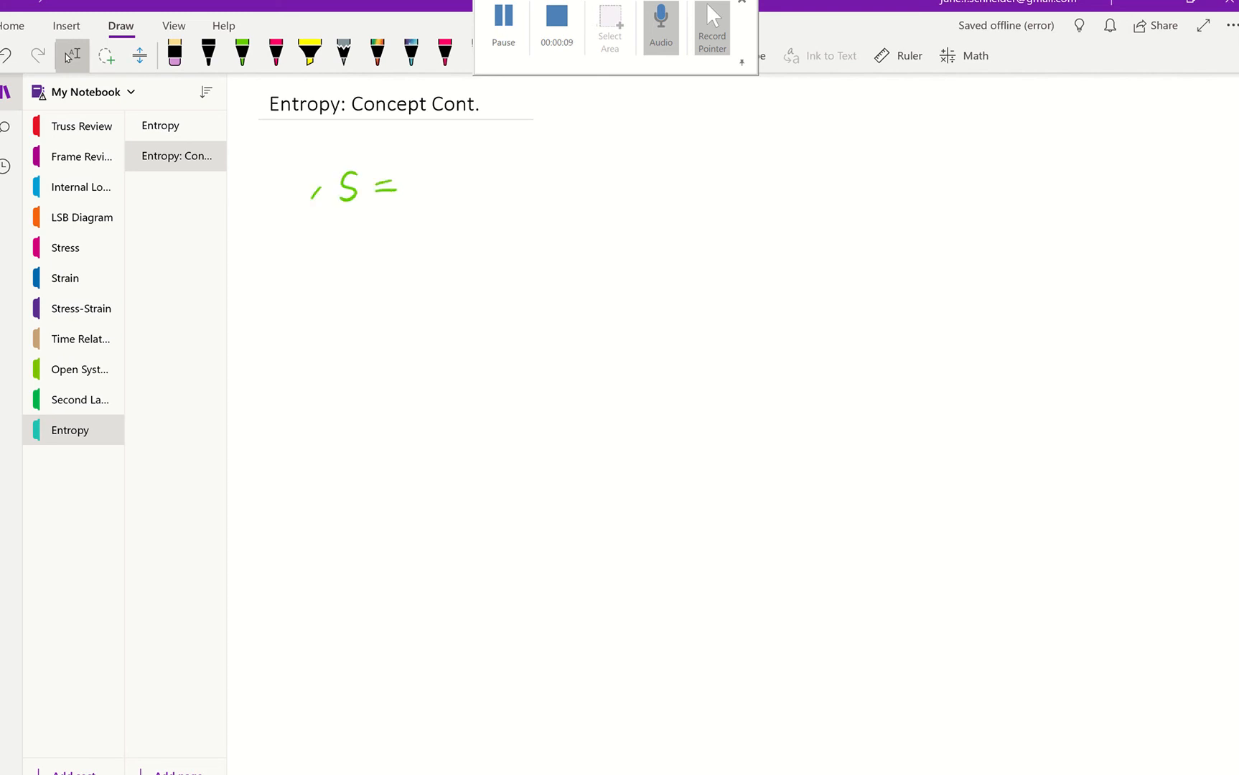
left_click_drag(432, 154, 432, 214)
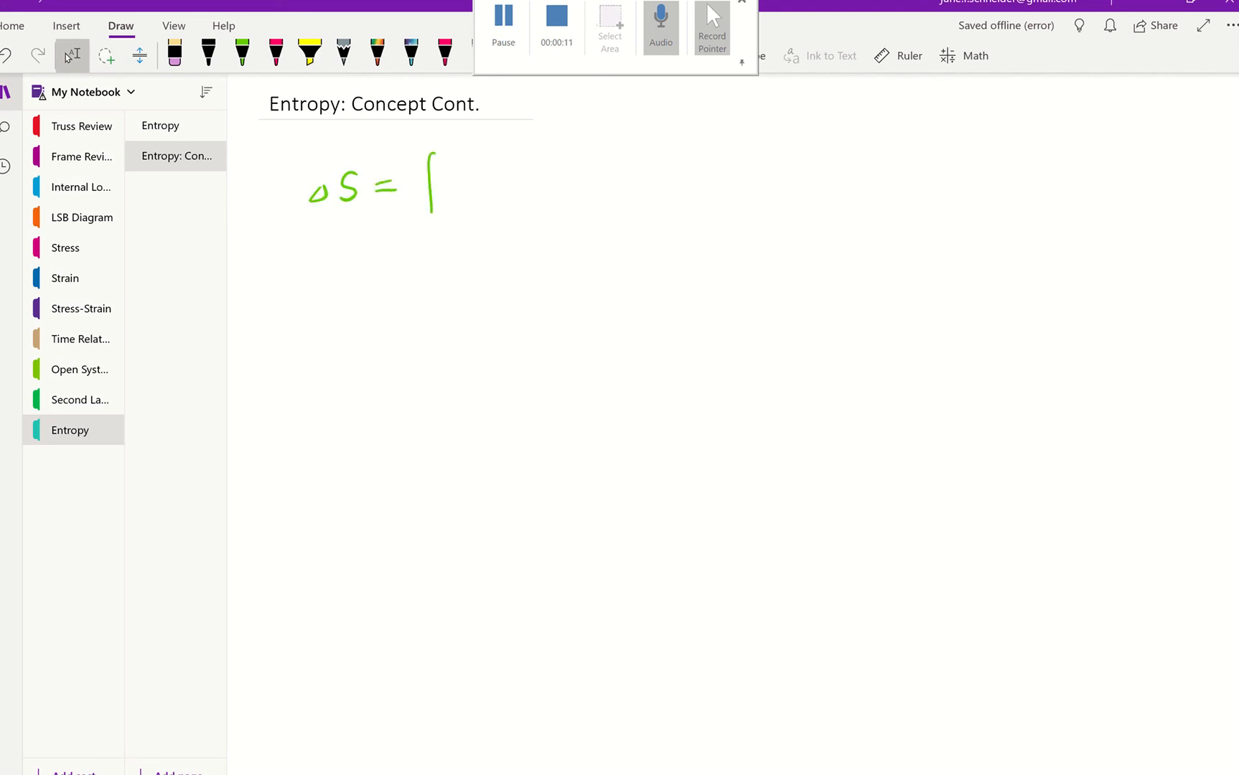
left_click_drag(442, 186, 505, 187)
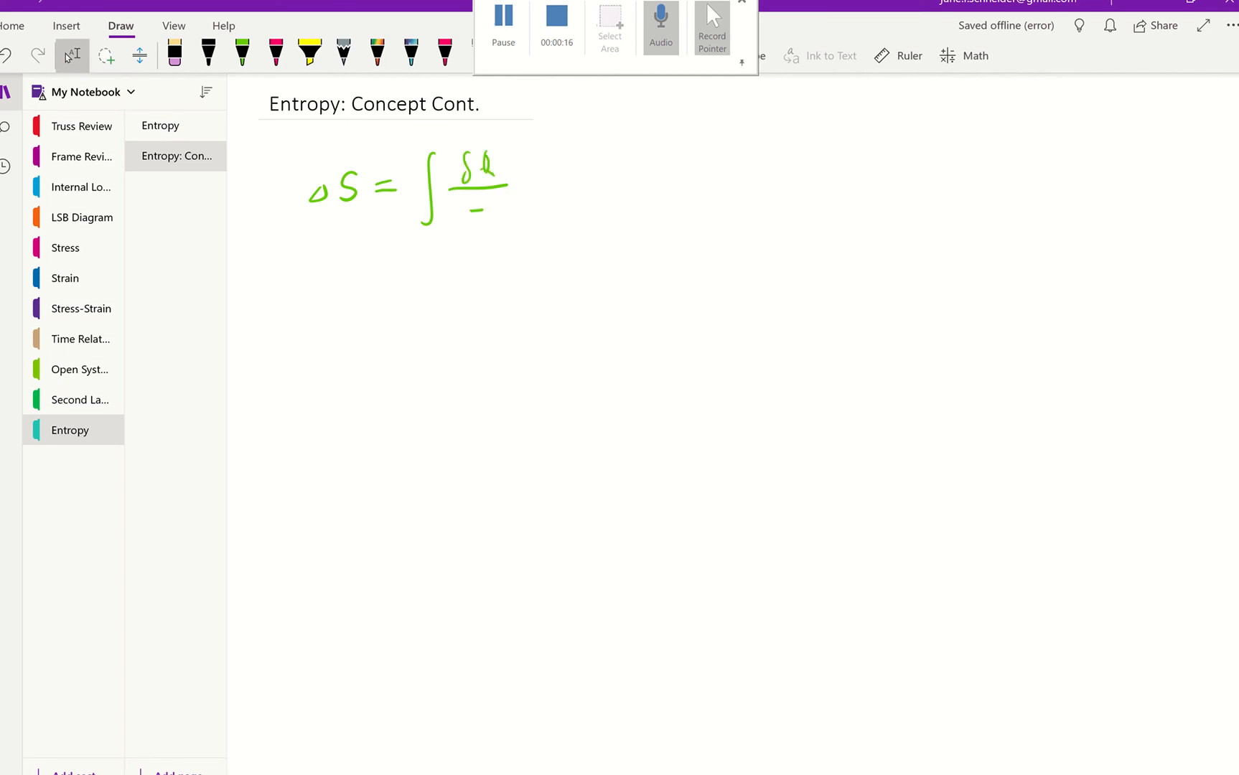
left_click_drag(442, 166, 526, 229)
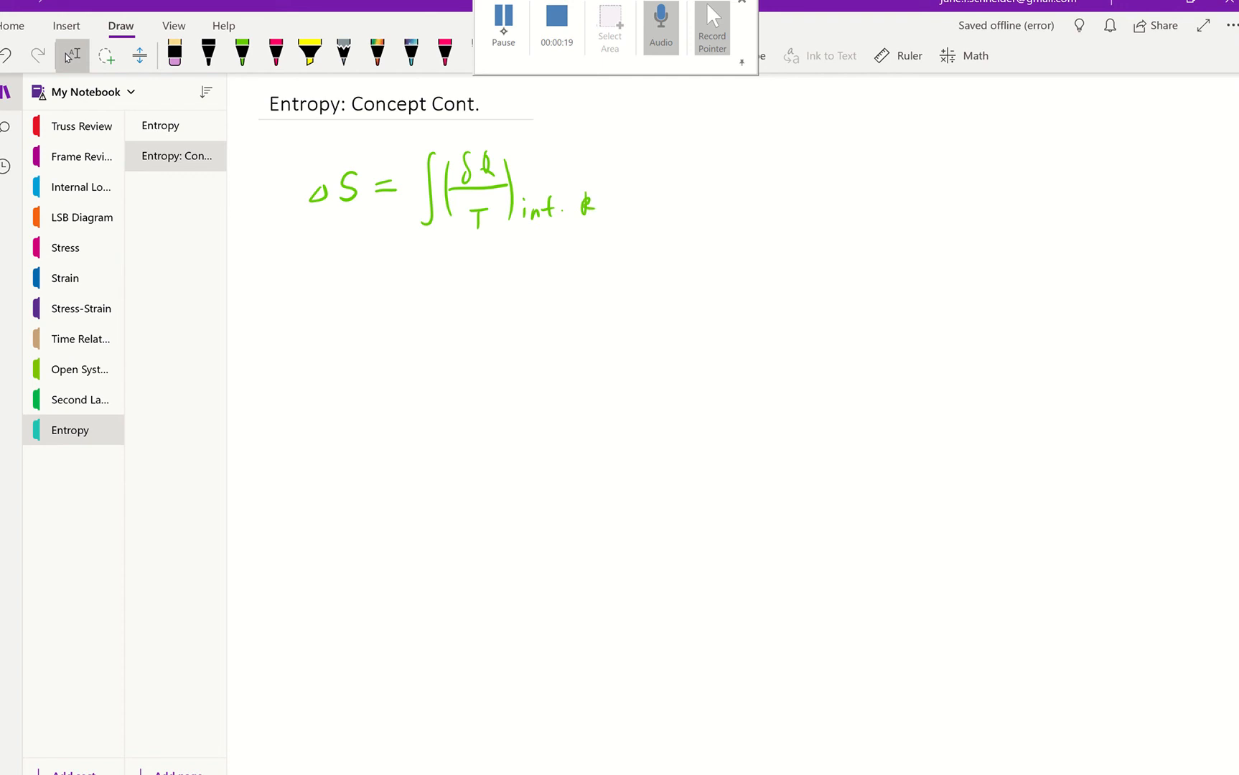
left_click_drag(584, 201, 624, 198)
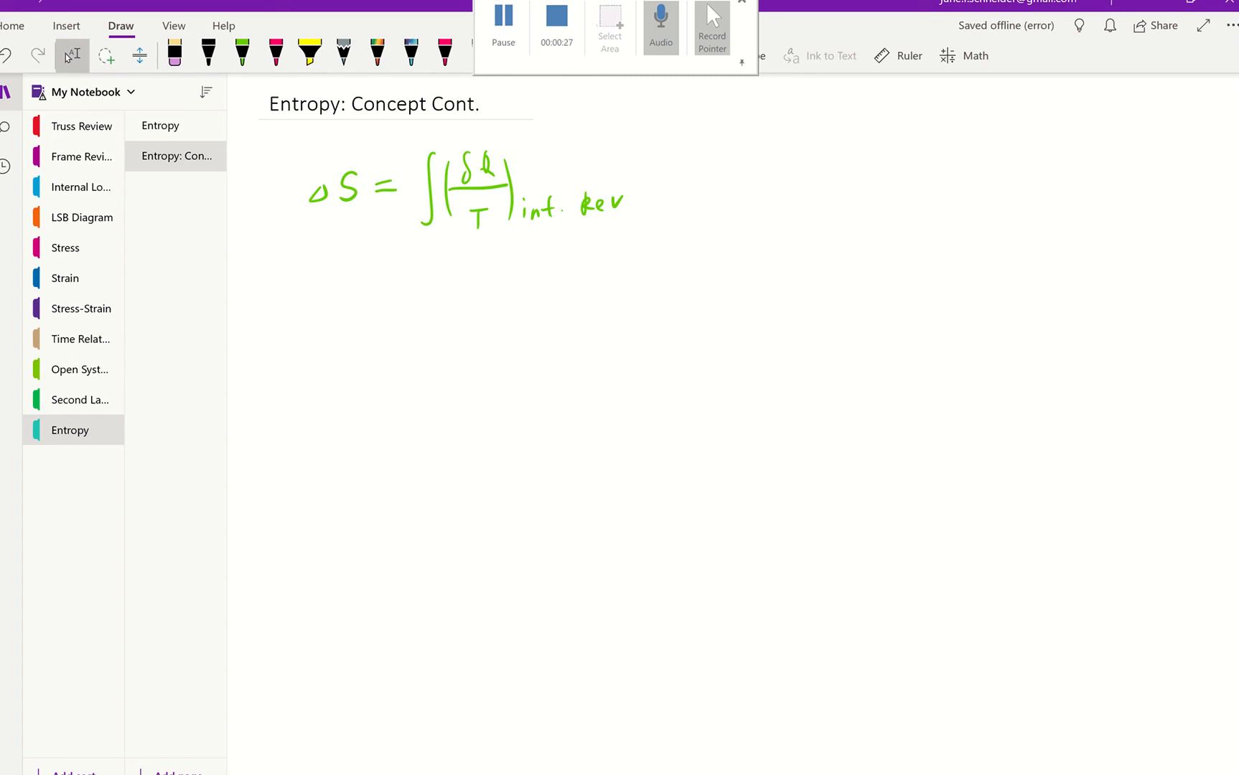
- In pink ink, bracket the integrand and label its units kJ over °K
left_click(276, 53)
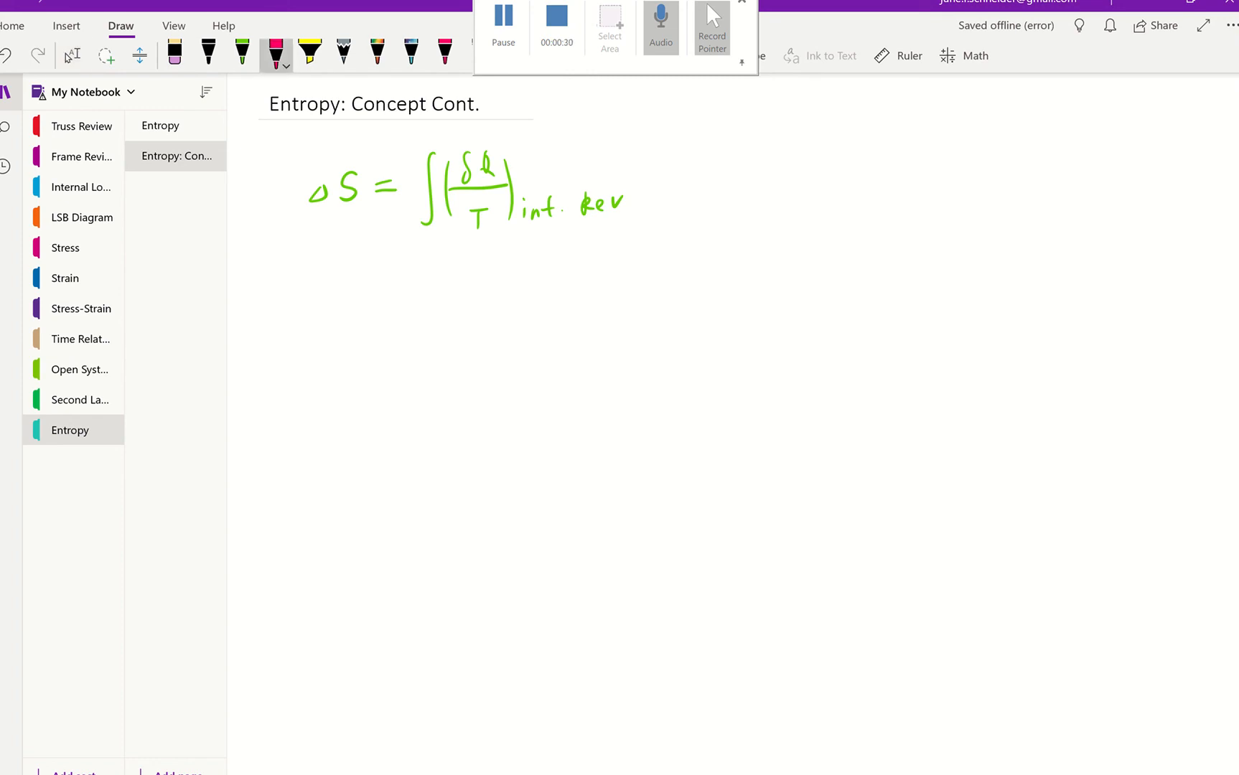
left_click_drag(501, 163, 525, 170)
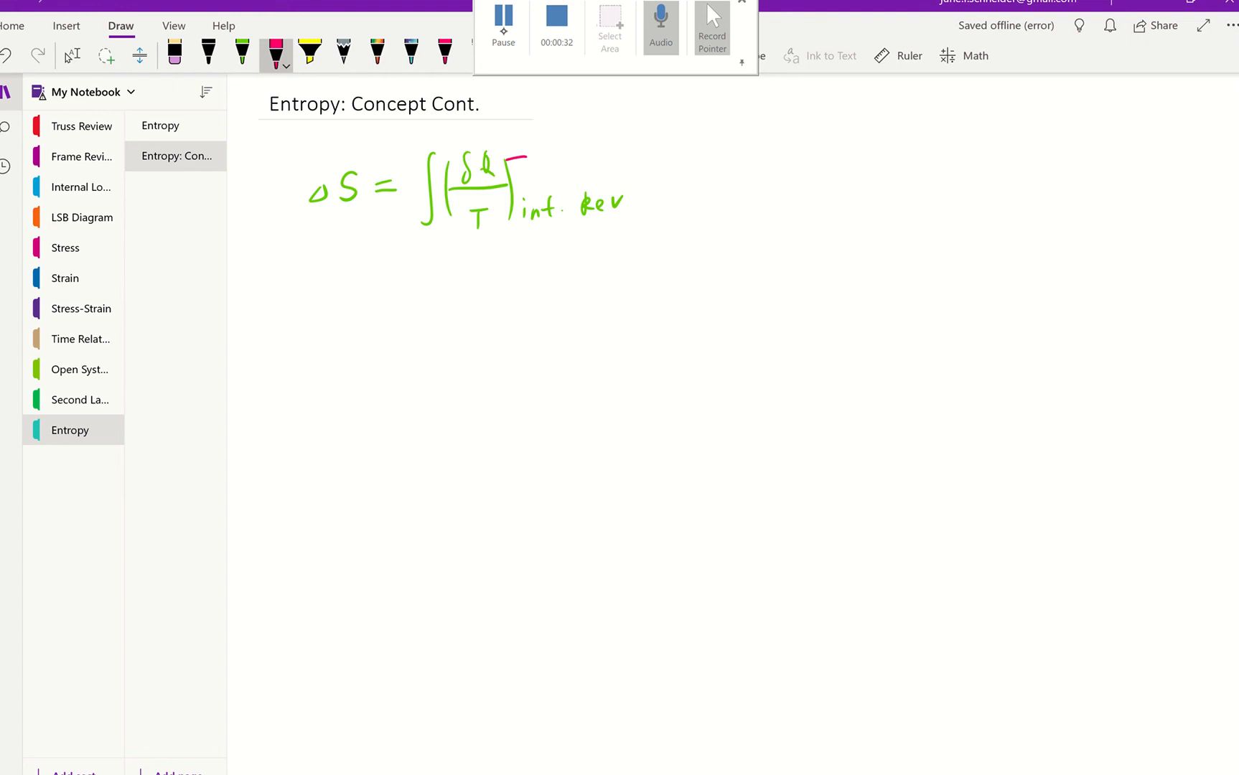
left_click_drag(573, 131, 582, 162)
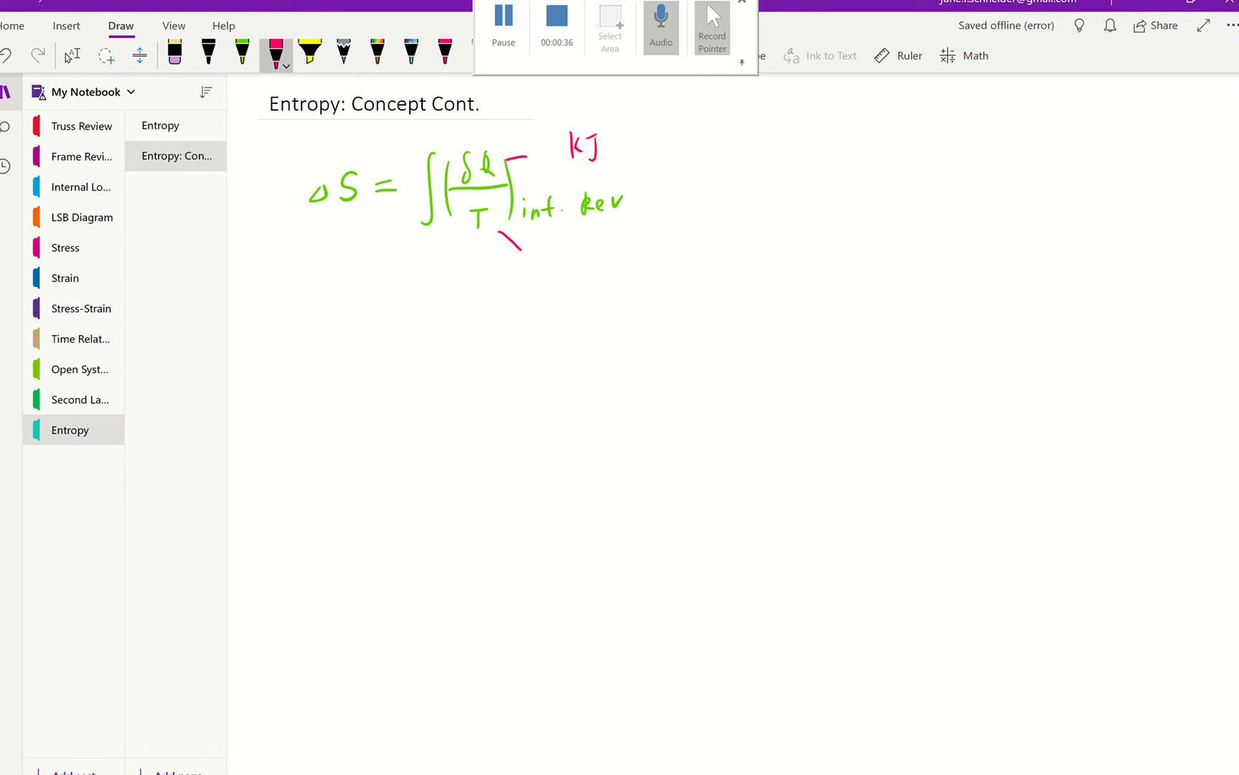
left_click_drag(546, 245, 565, 268)
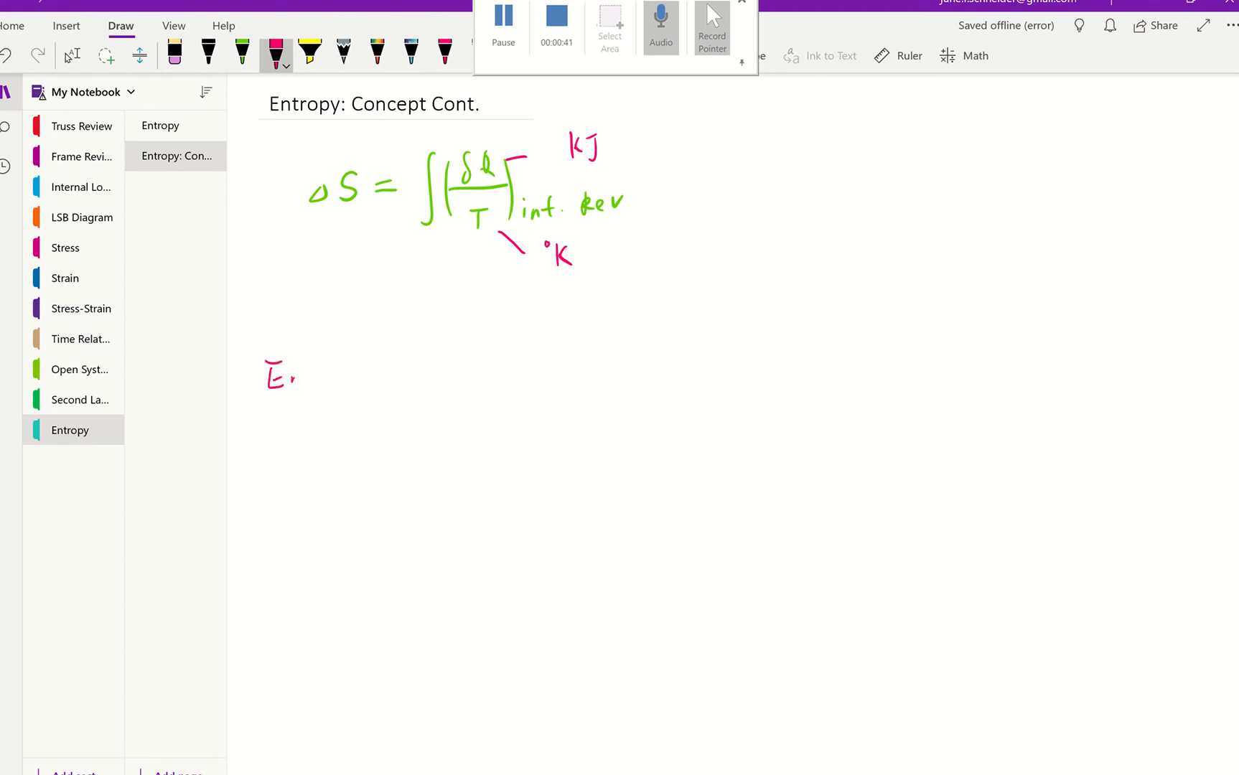
- Ink the heading Entropy (S) with SI units kJ/°K beside it
left_click_drag(284, 374, 363, 372)
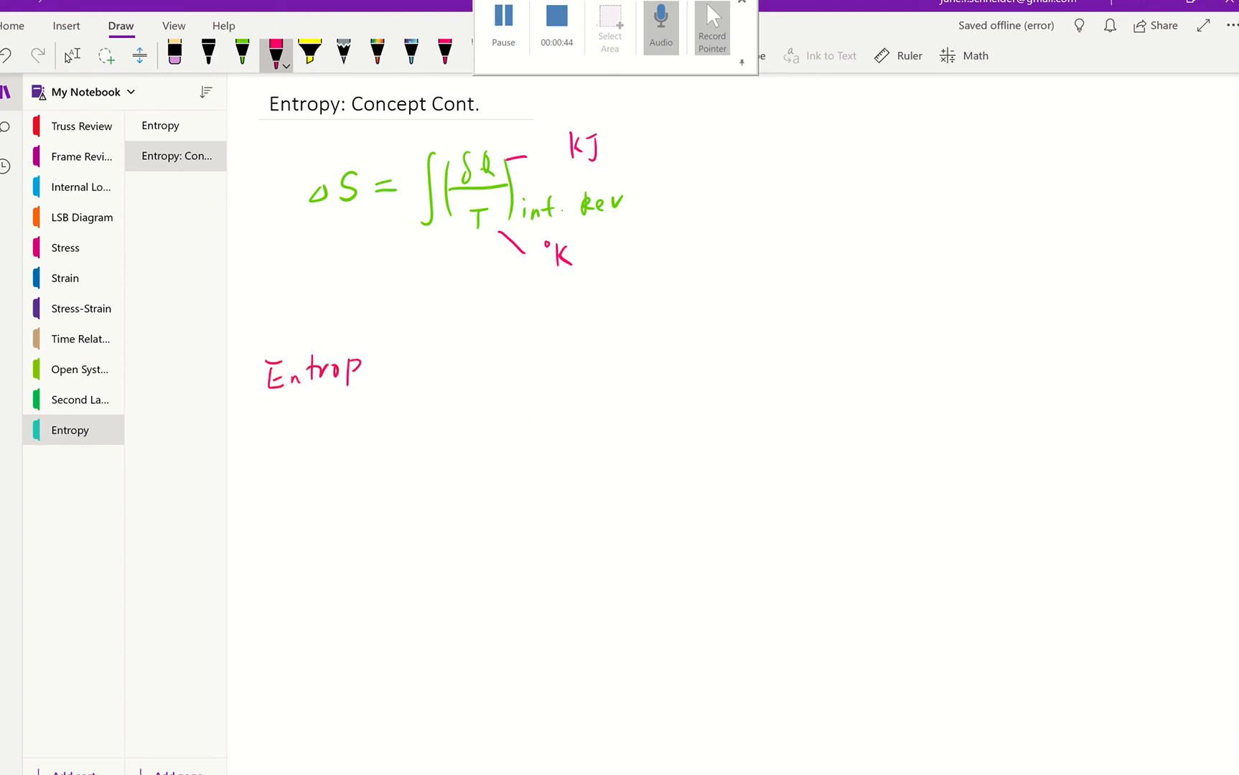
left_click_drag(367, 367, 399, 379)
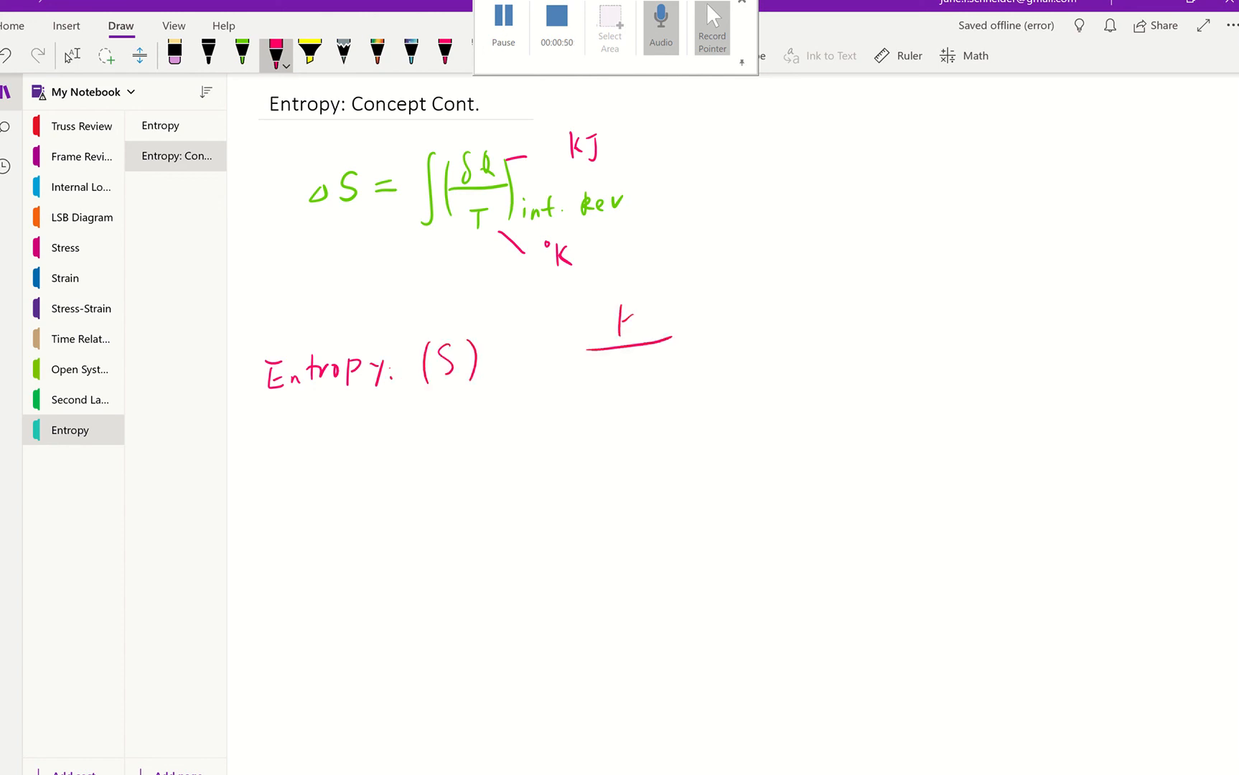
left_click_drag(629, 315, 647, 388)
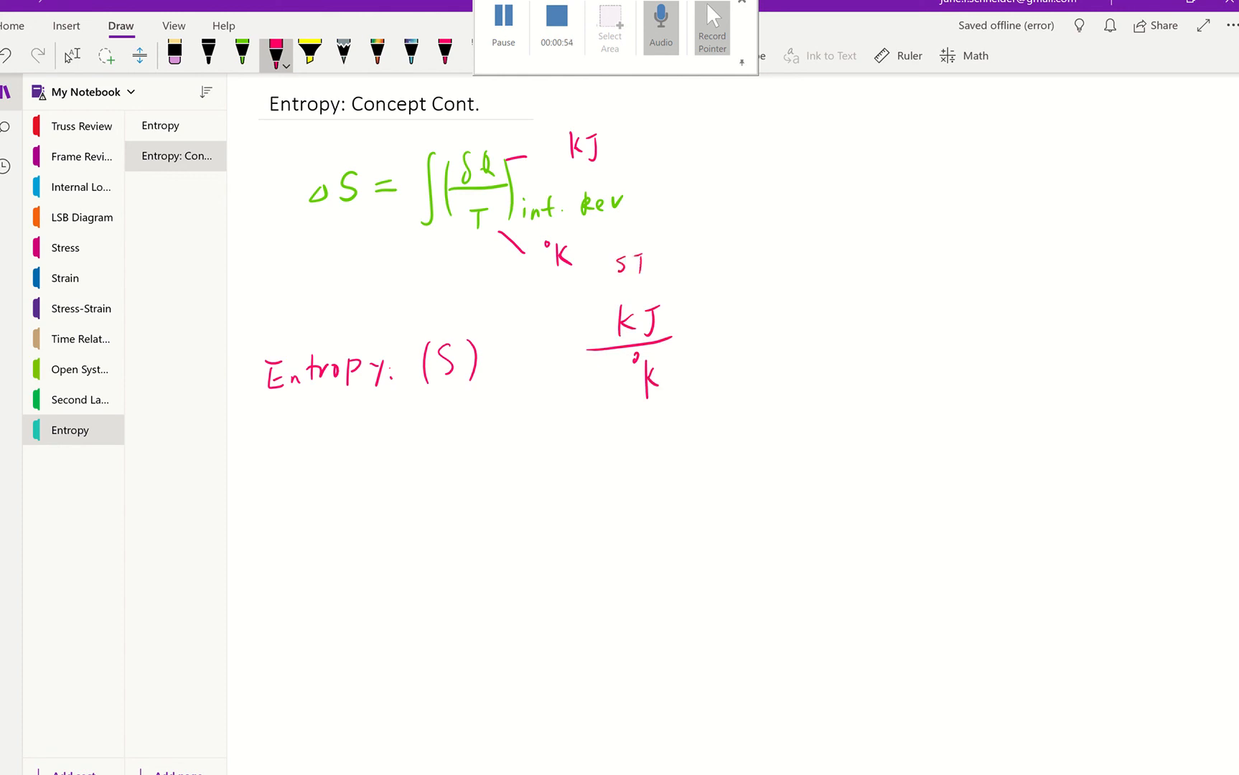
- Add the US units BTU/°R to the right of the SI units
left_click(826, 247)
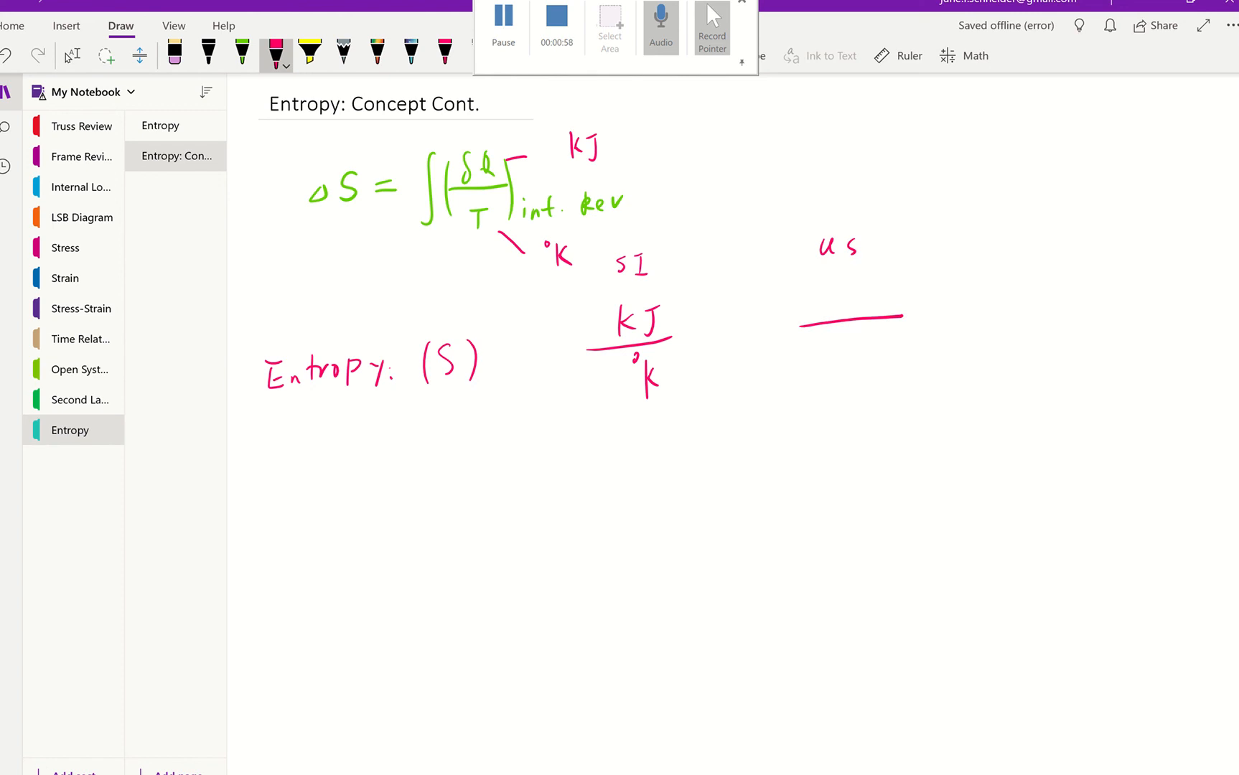
left_click_drag(827, 288, 827, 325)
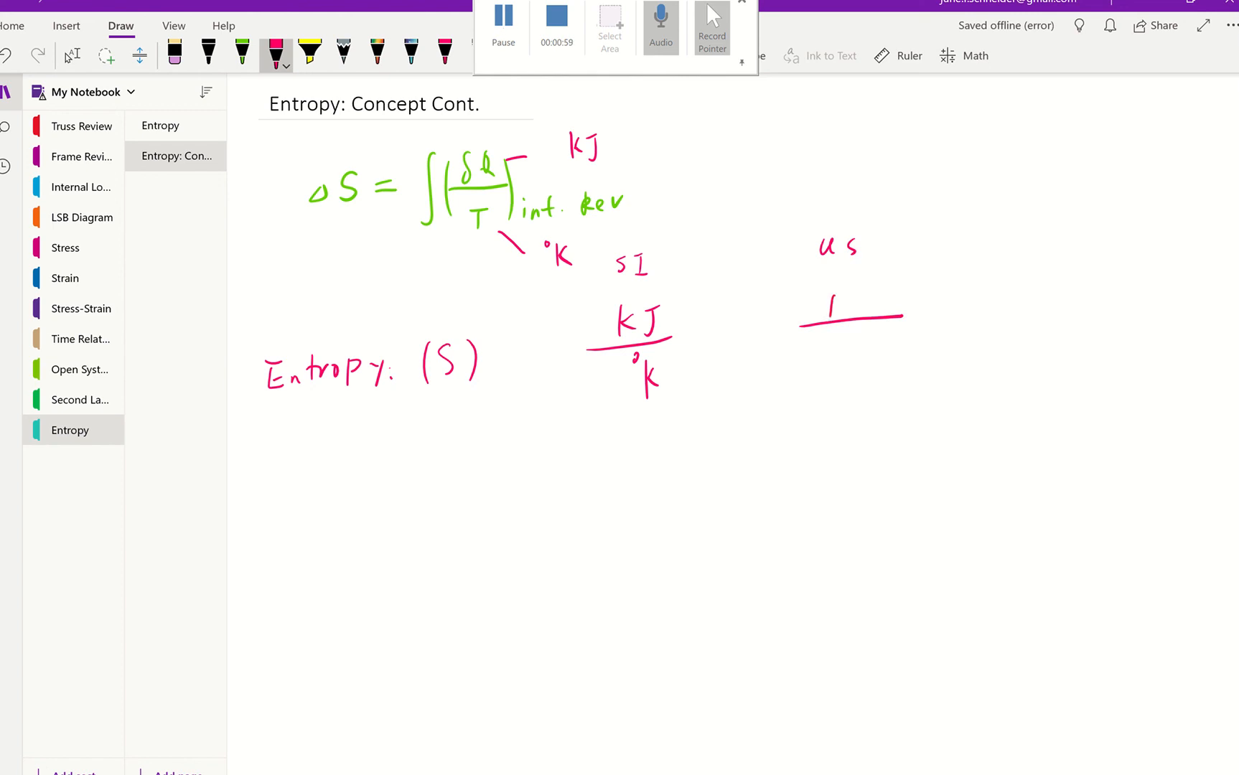
left_click_drag(814, 308, 877, 309)
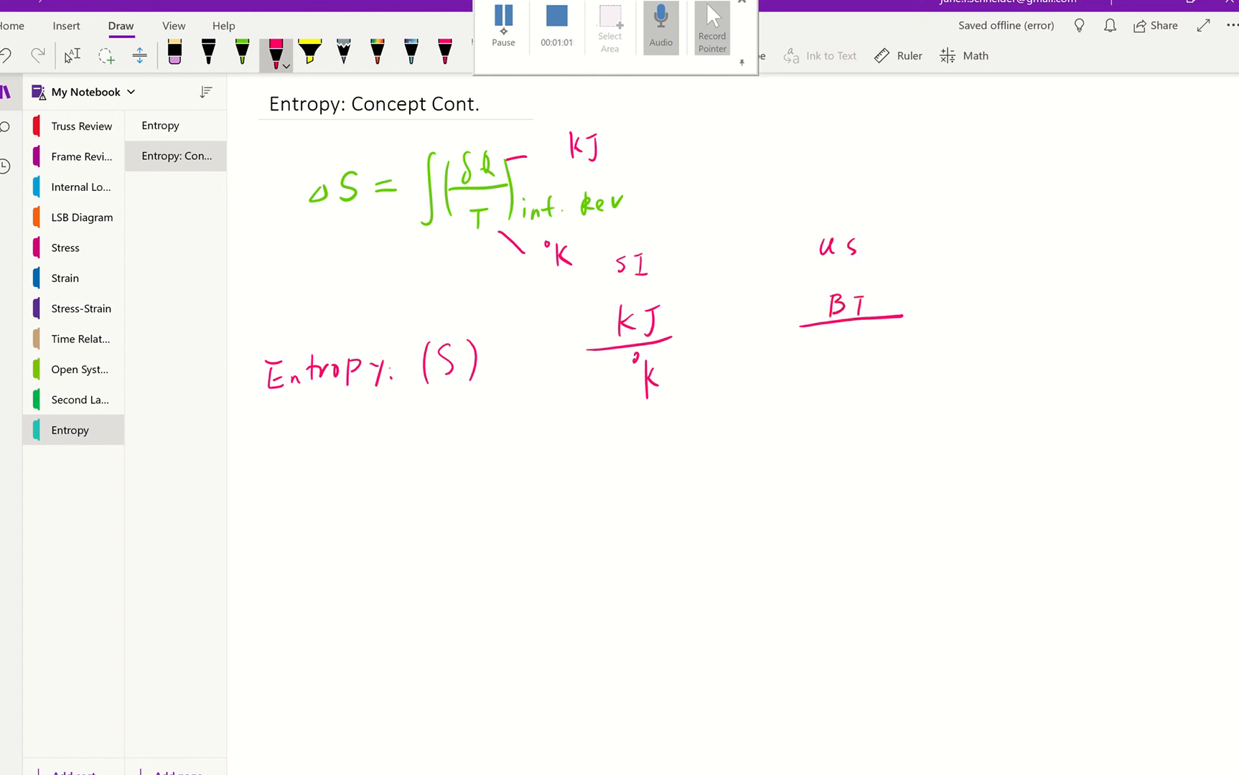
type("U")
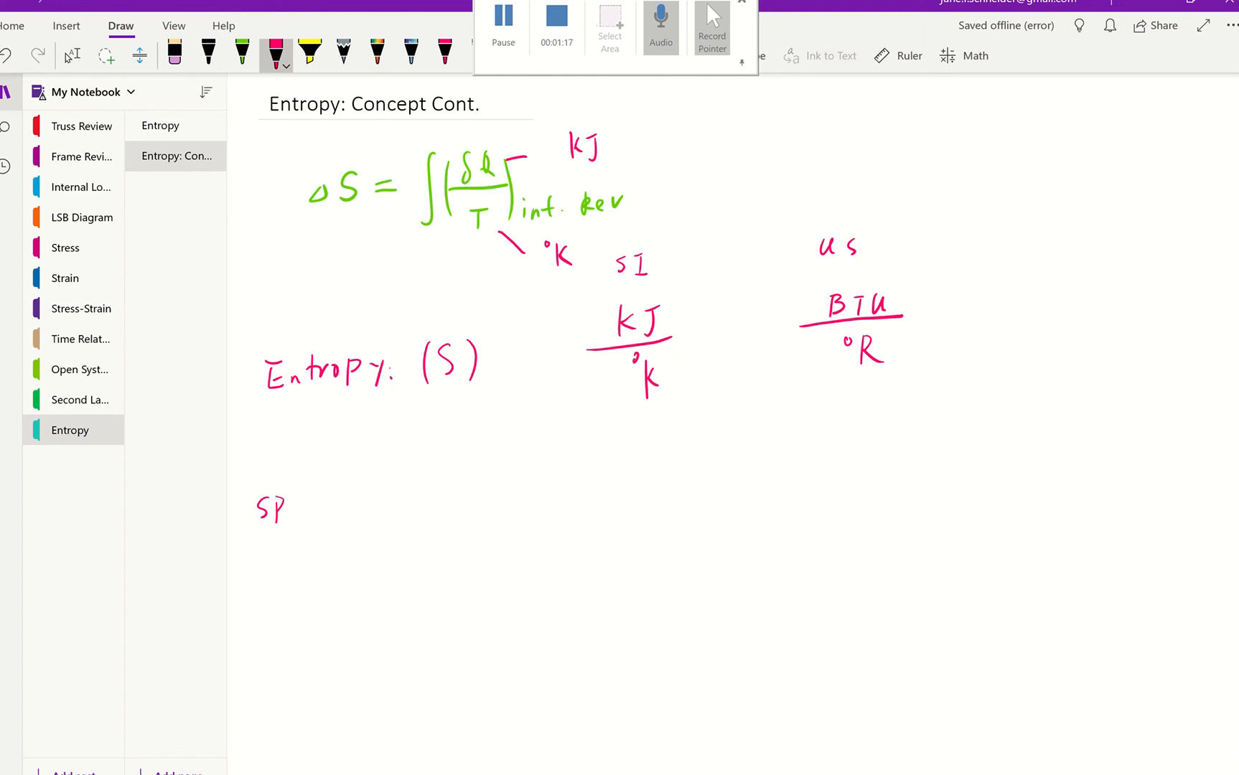
- Ink 'specific entropy: s' with SI units kJ/kg·°K
left_click_drag(284, 514, 300, 494)
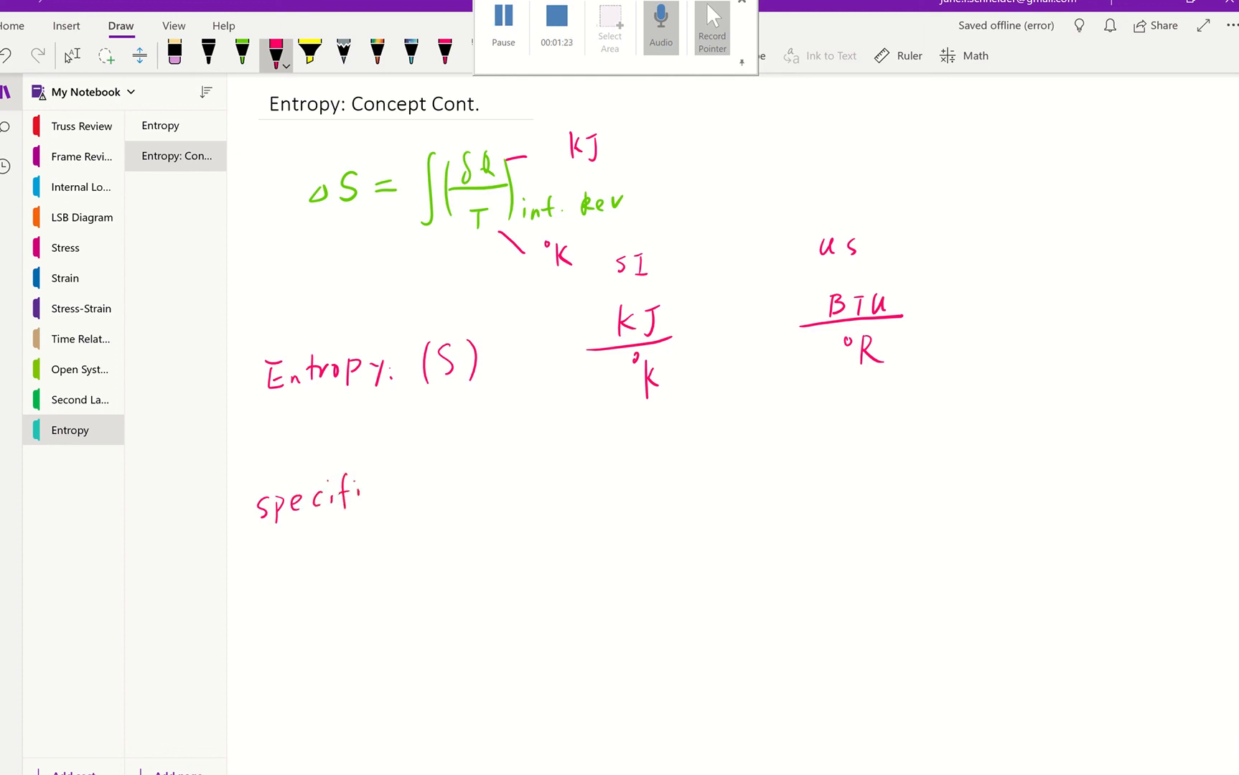
left_click_drag(363, 498, 442, 486)
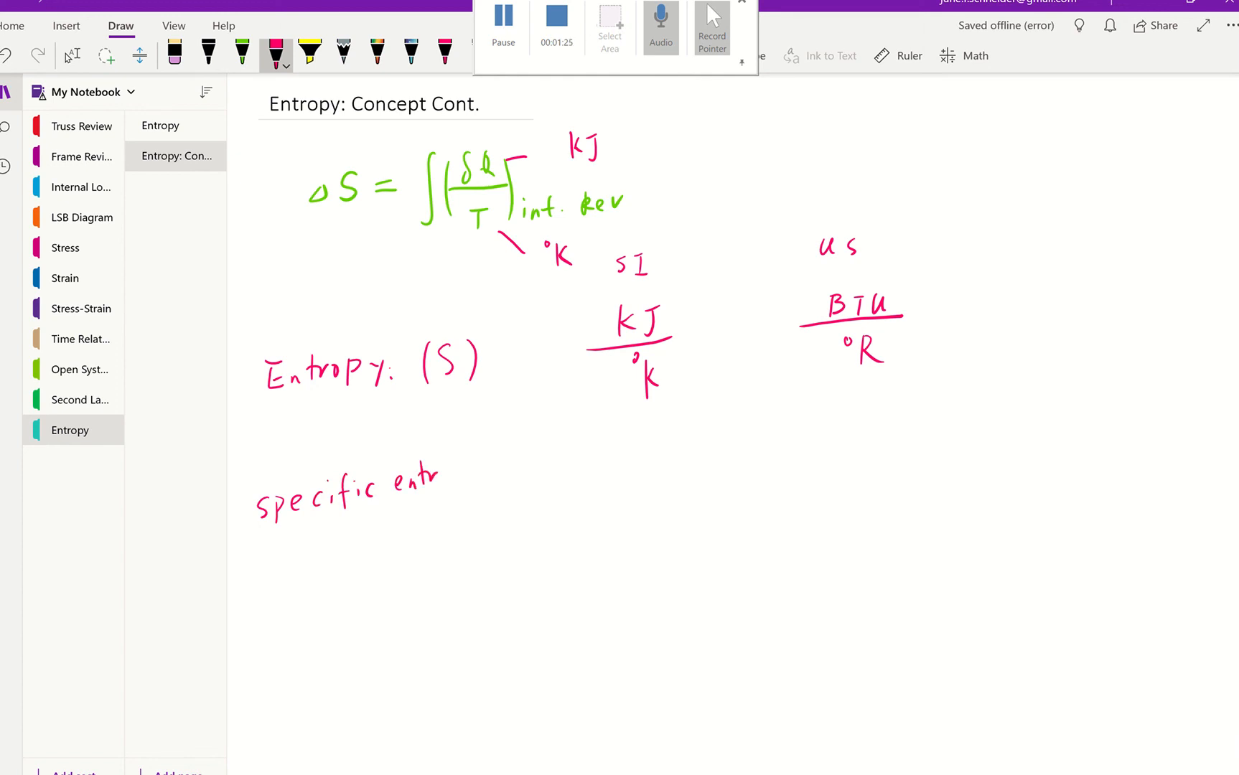
left_click_drag(435, 482, 489, 473)
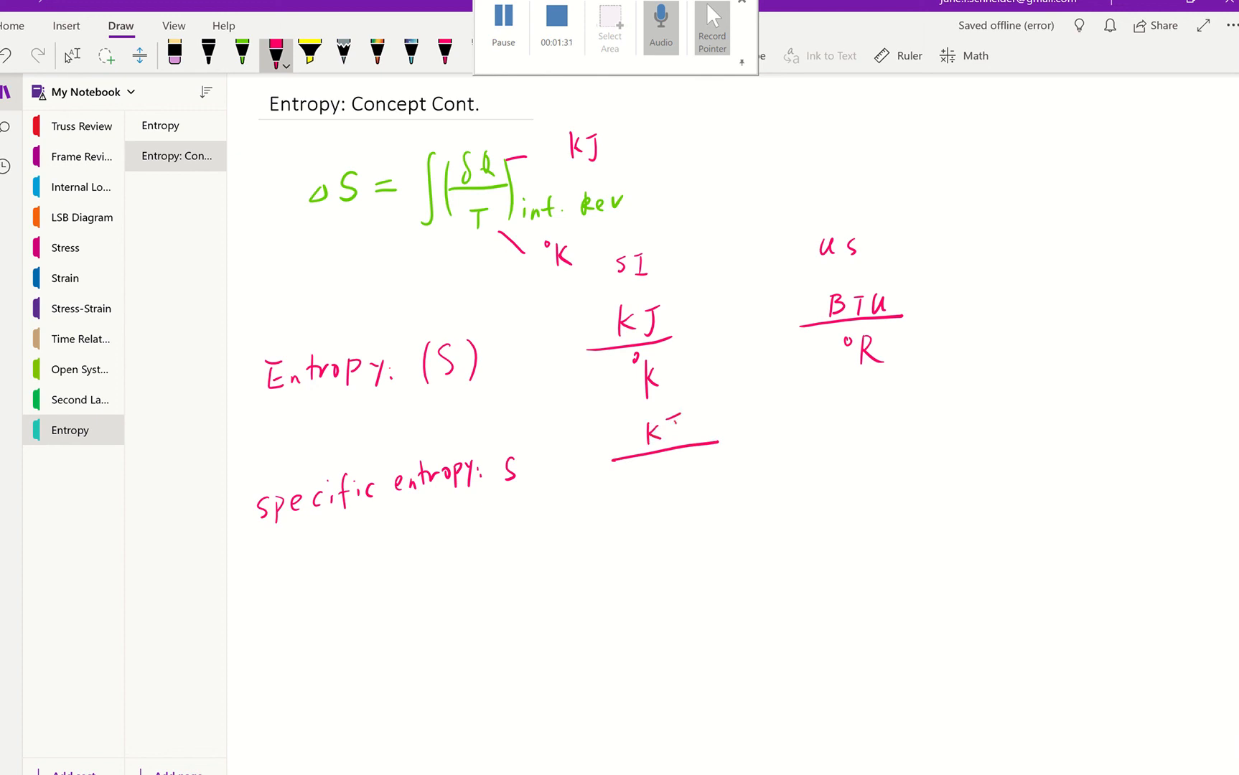
left_click_drag(648, 439, 695, 474)
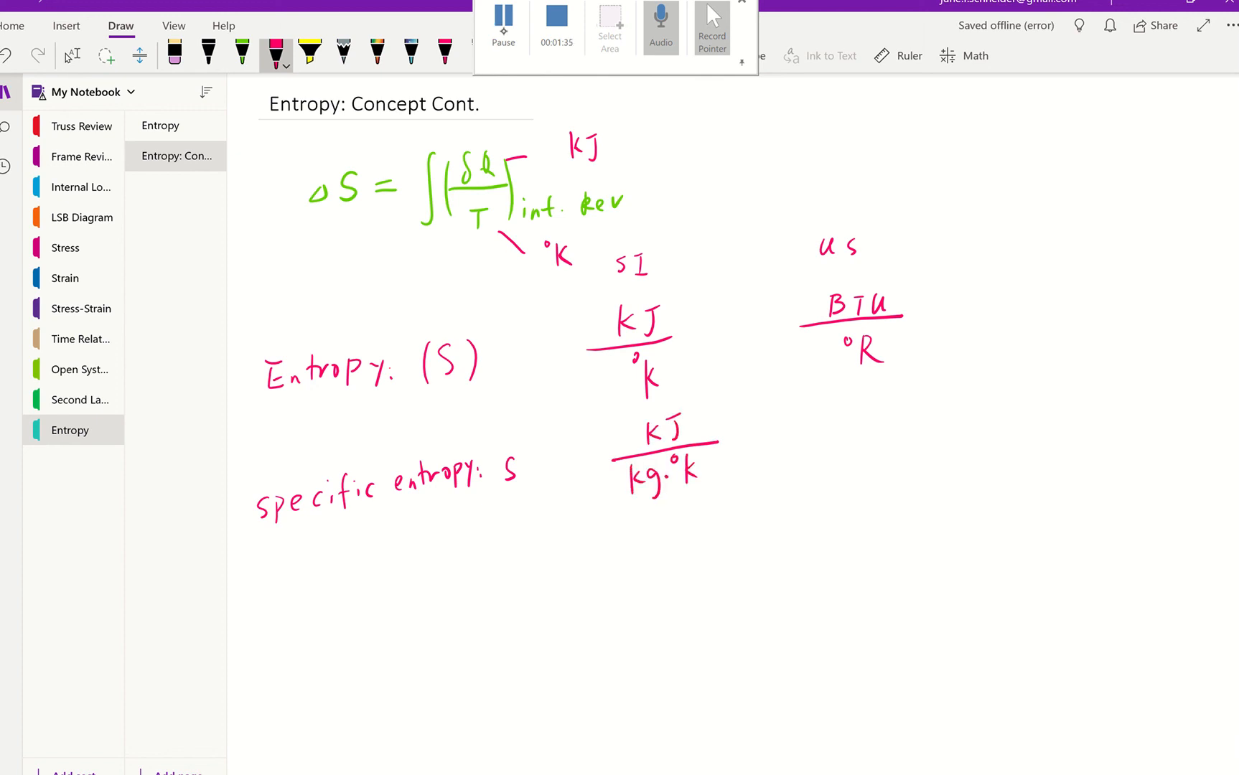
- Add the US specific entropy units Btu/lbm·°R
left_click_drag(805, 422, 916, 422)
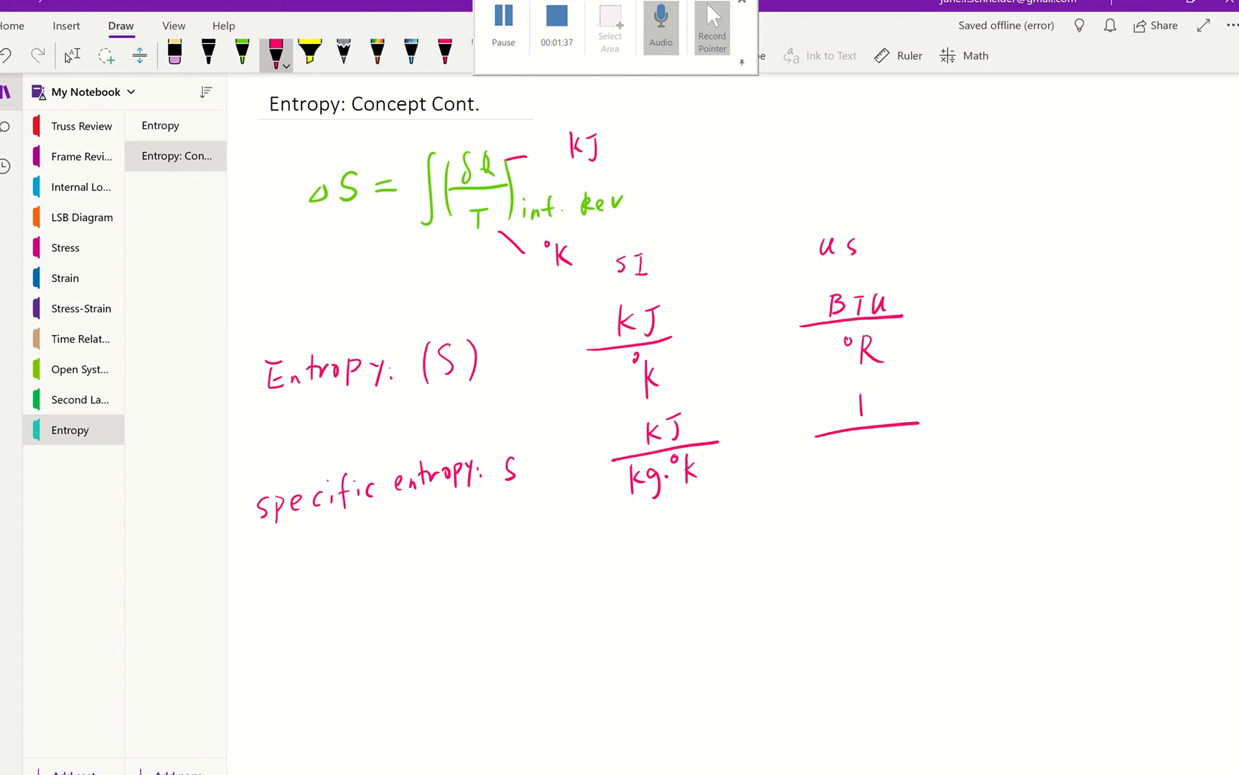
left_click_drag(821, 411, 916, 411)
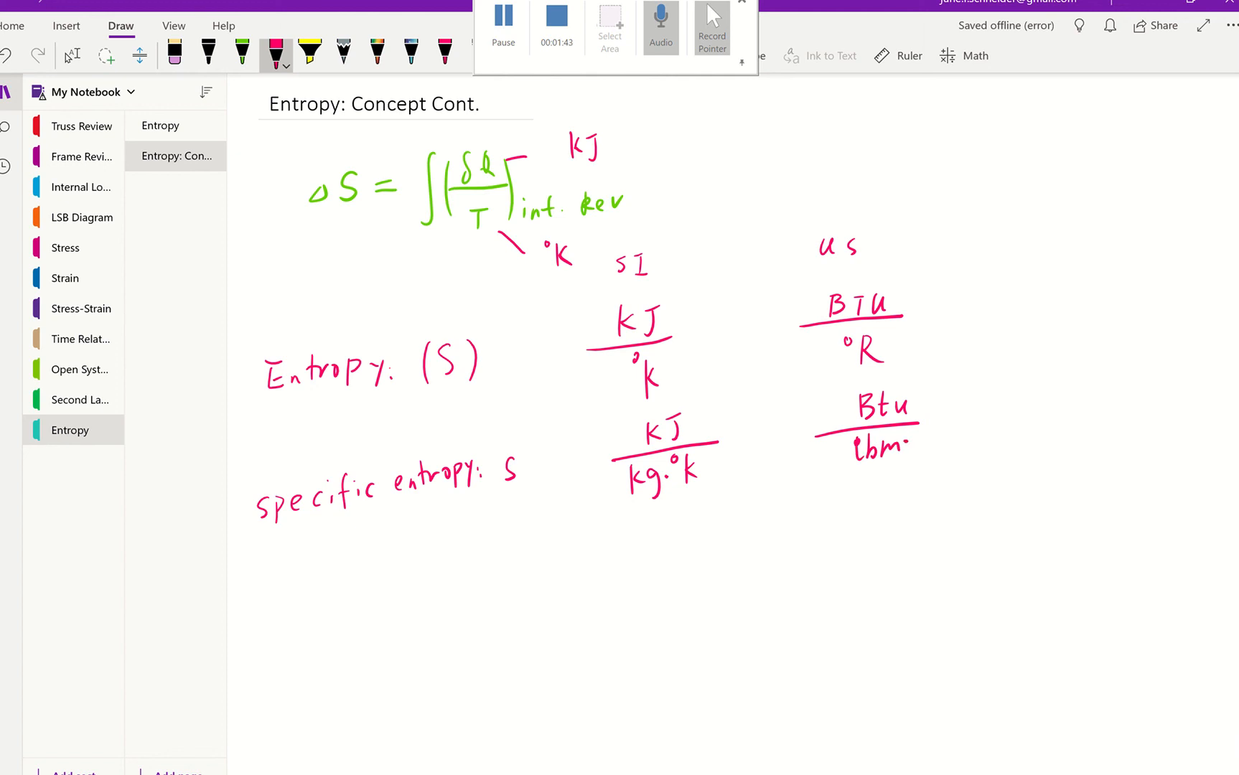
left_click_drag(905, 440, 945, 451)
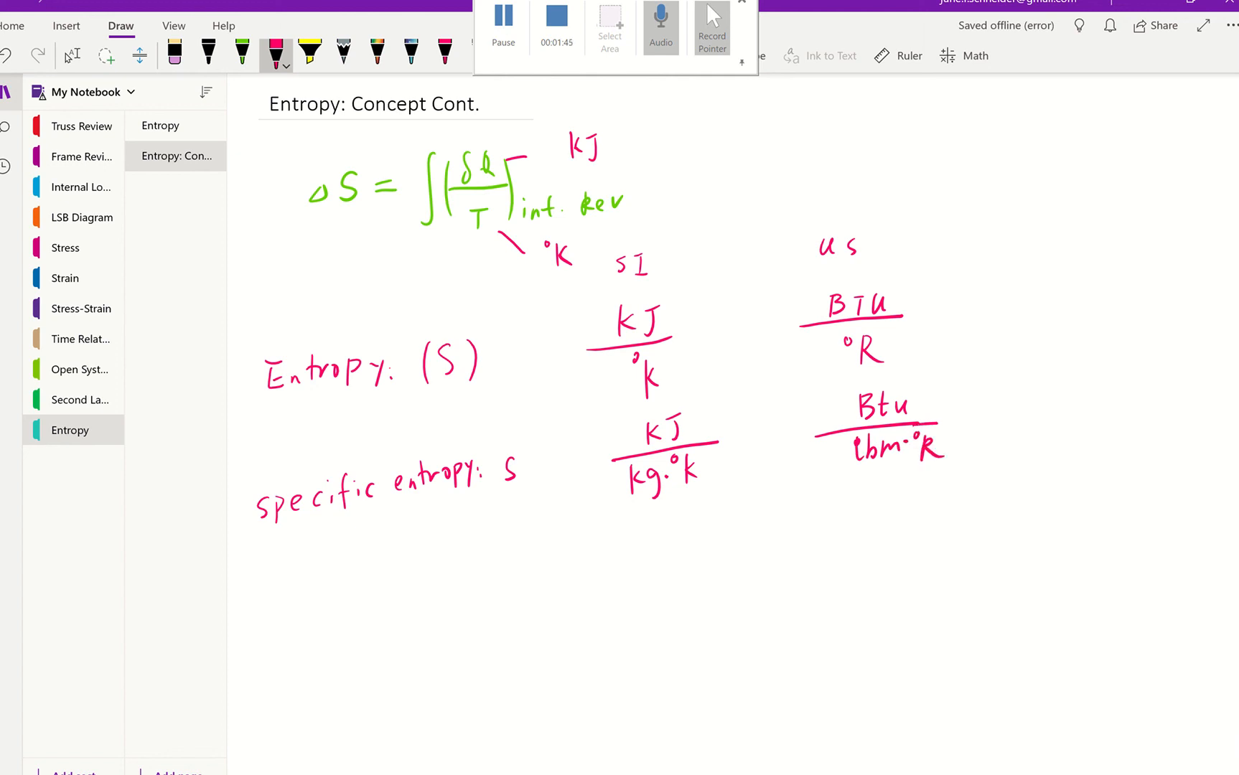